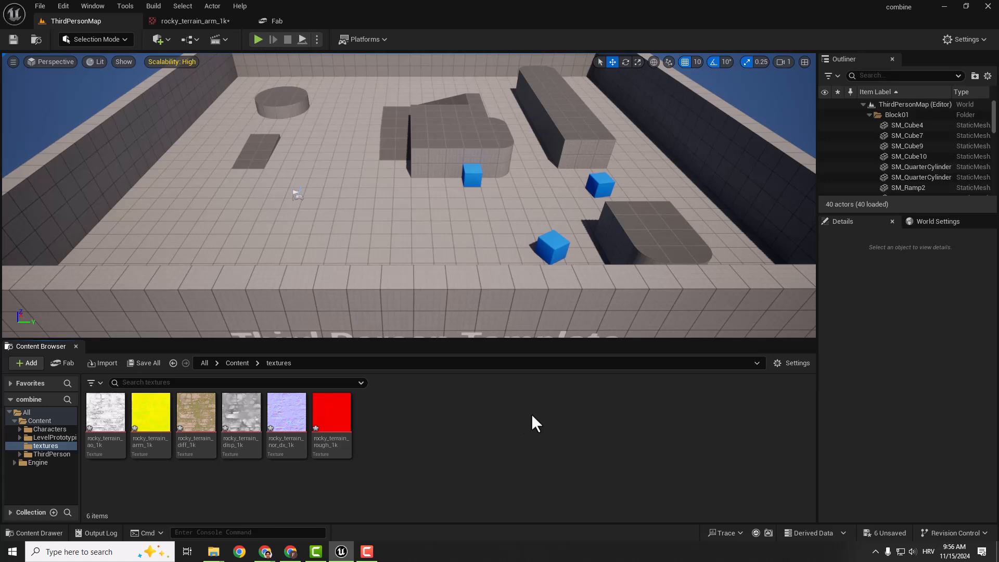
pyautogui.moveTo(494, 420)
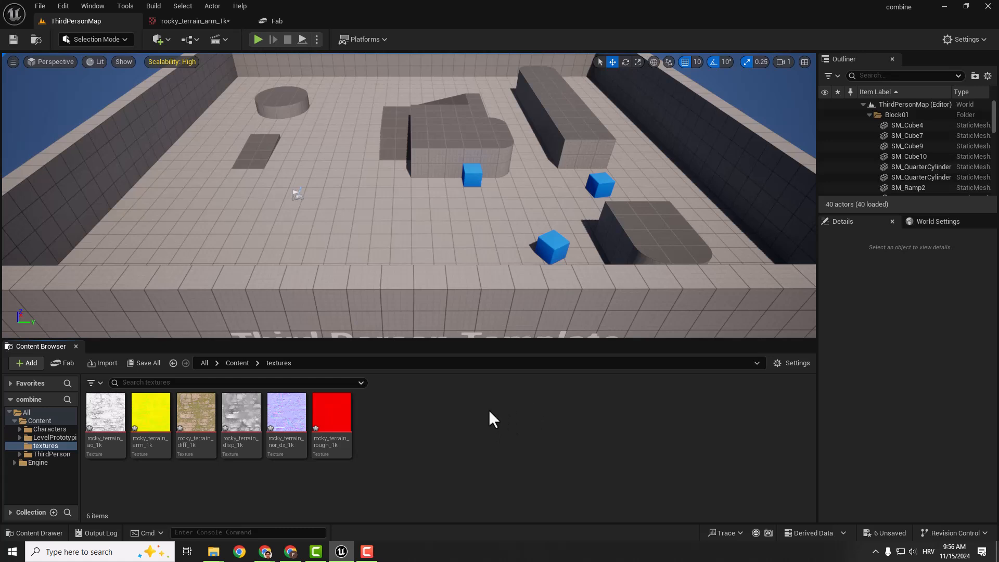
pyautogui.moveTo(150, 411)
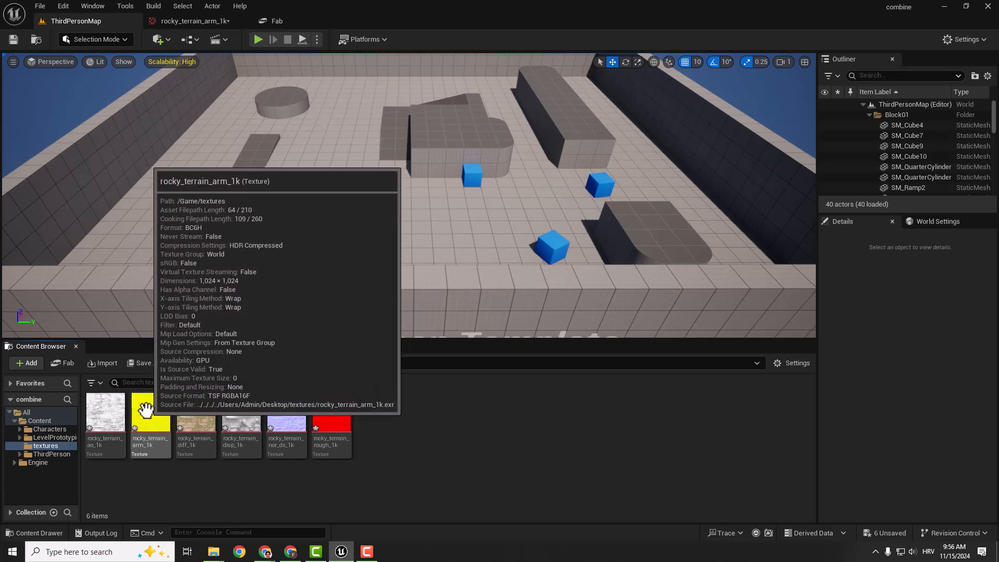
# Open the rocky_terrain_arm_1k texture in the Texture Editor
pyautogui.doubleClick(150, 411)
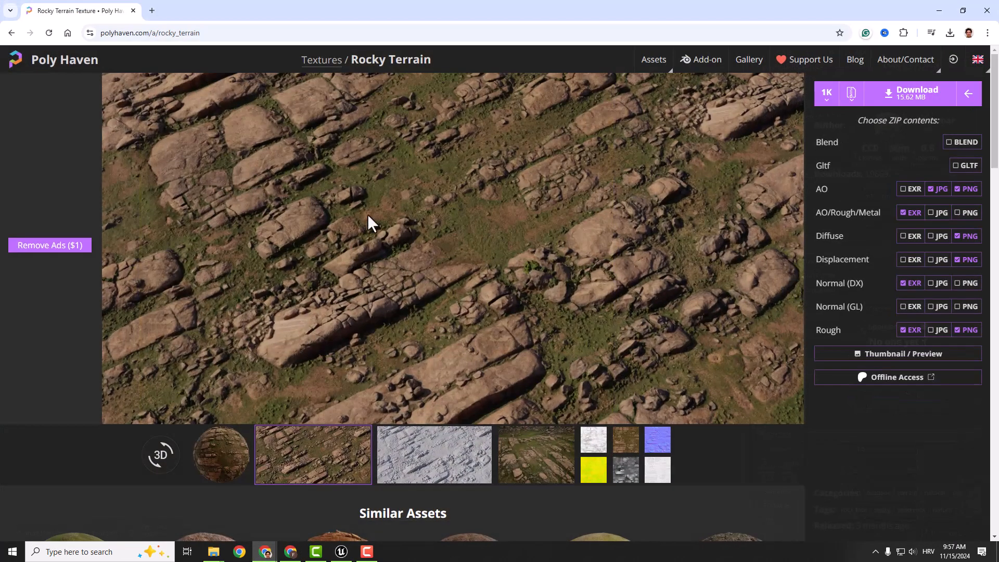
pyautogui.moveTo(828, 203)
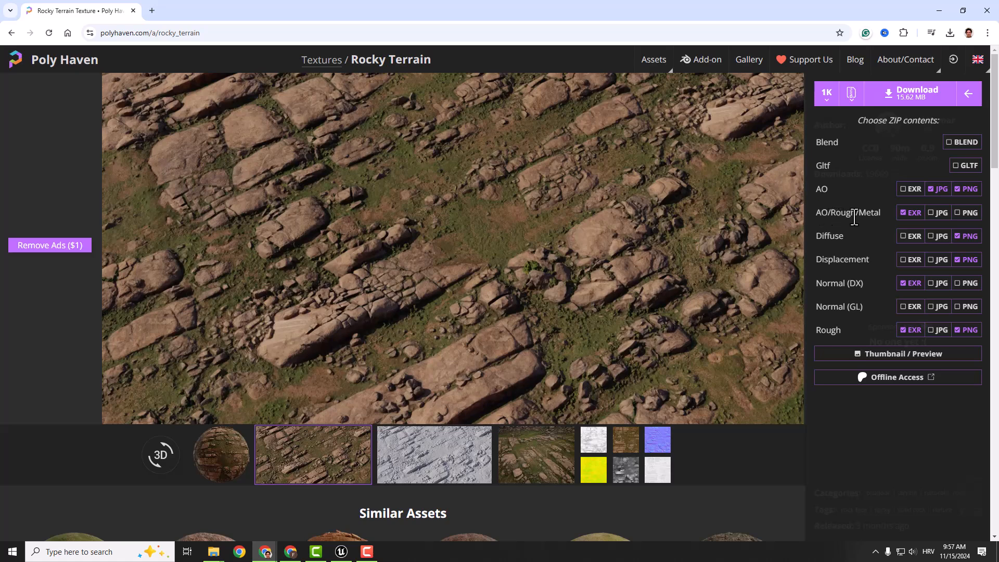
# Return from Poly Haven to the open arm texture in Unreal via the taskbar
pyautogui.click(342, 551)
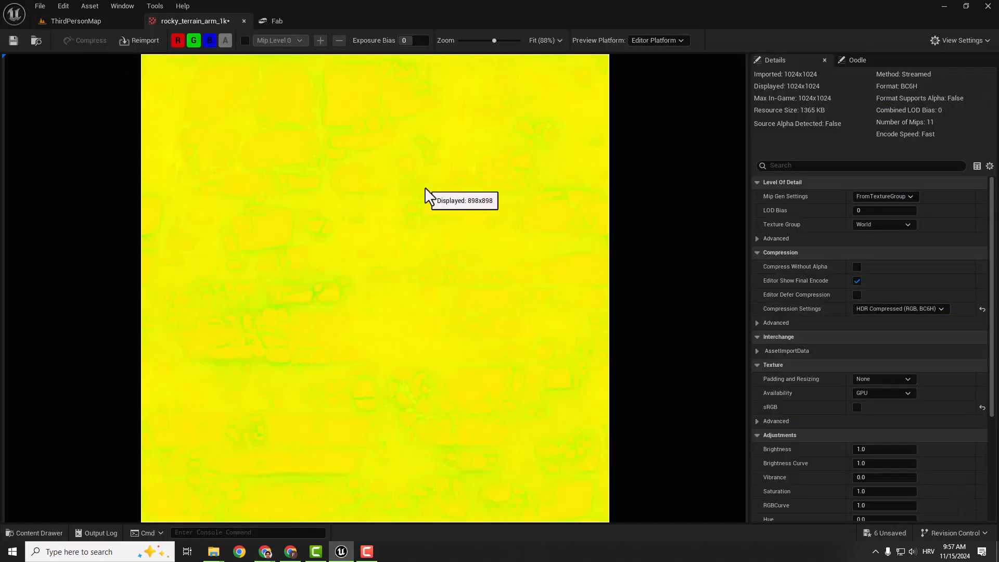
# Create a folder named mytexture inside textures and open it
pyautogui.click(74, 21)
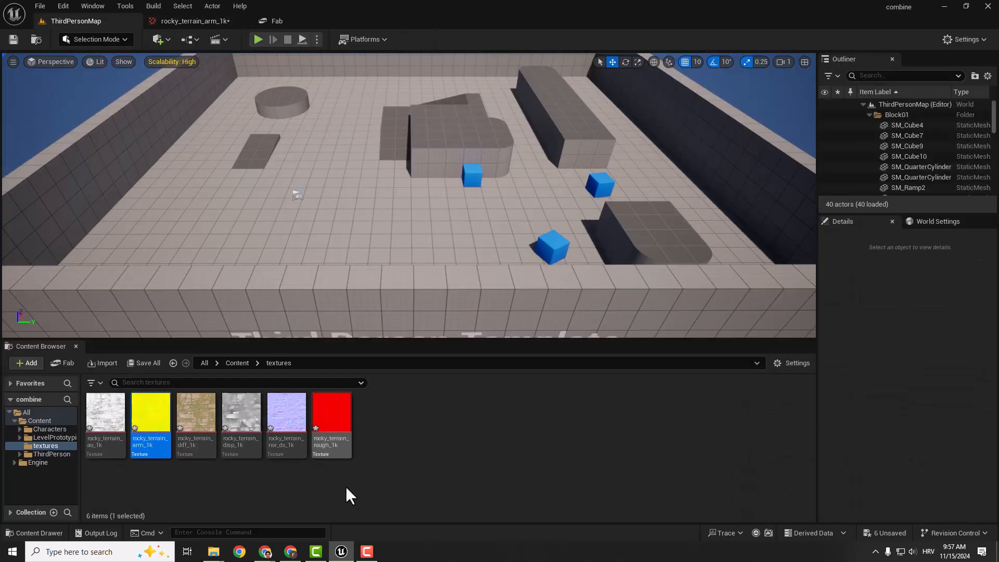
pyautogui.click(417, 408)
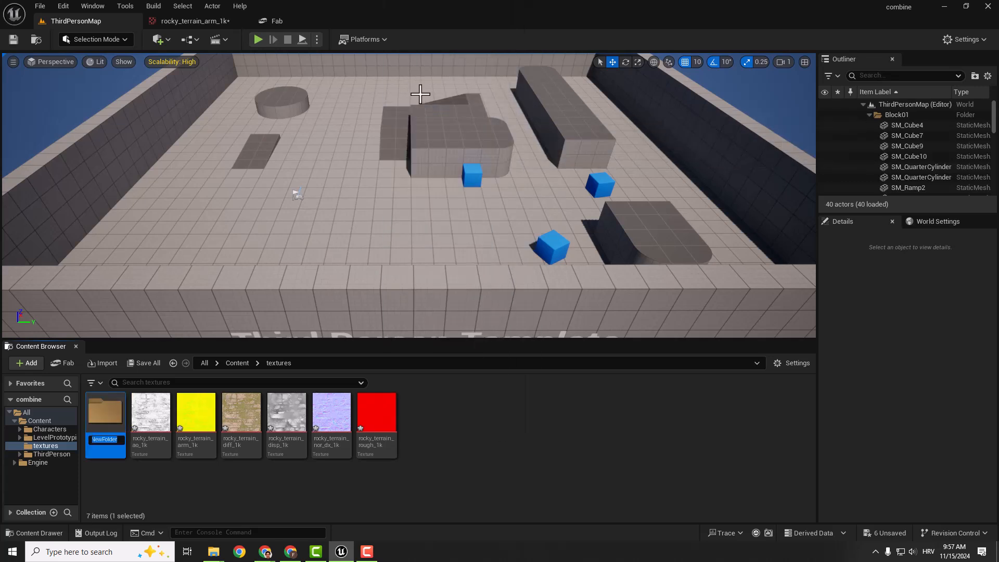
pyautogui.write('mytexture')
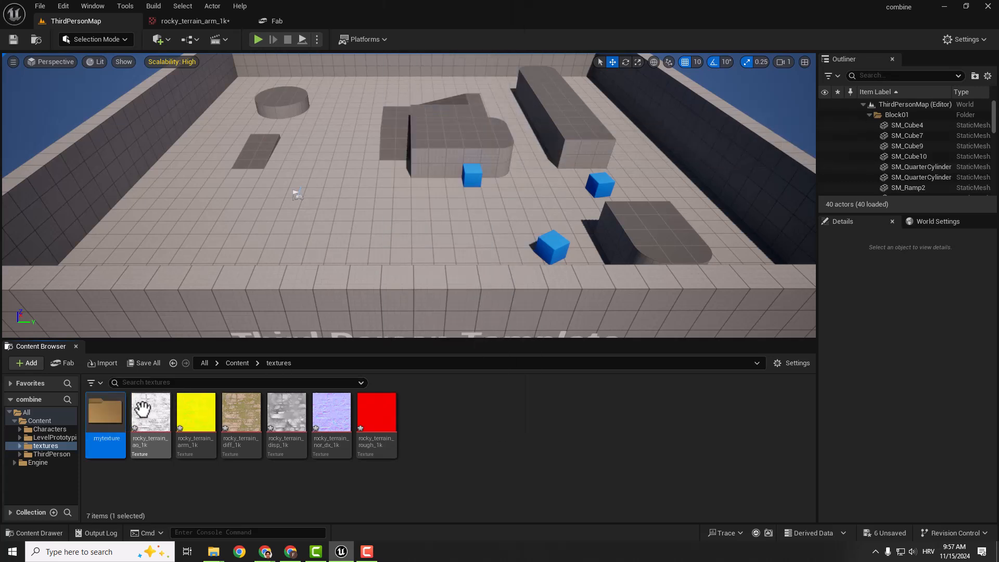
pyautogui.doubleClick(107, 414)
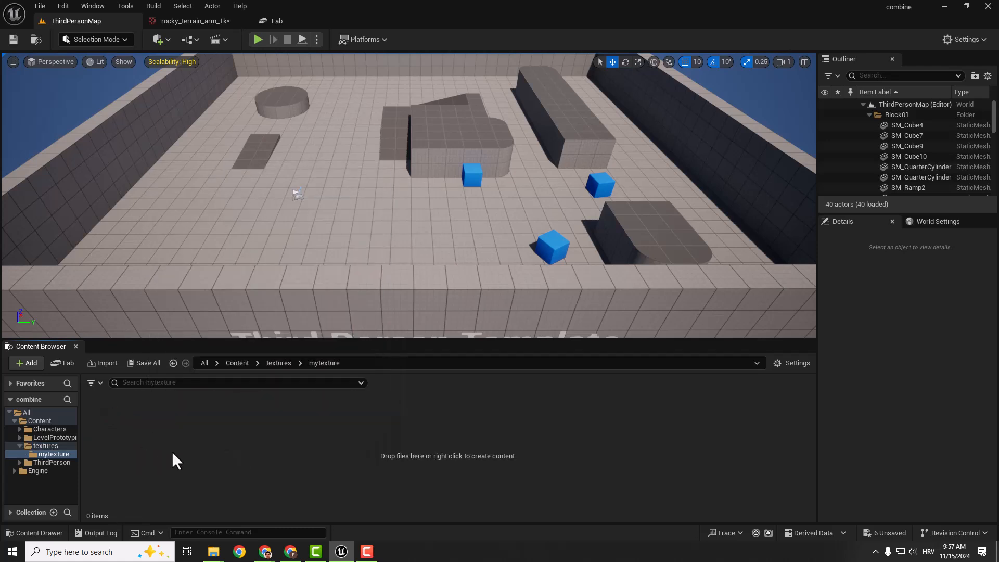
# Enable the experimental TextureGraph plugin from Edit > Plugins and restart the editor
pyautogui.click(62, 6)
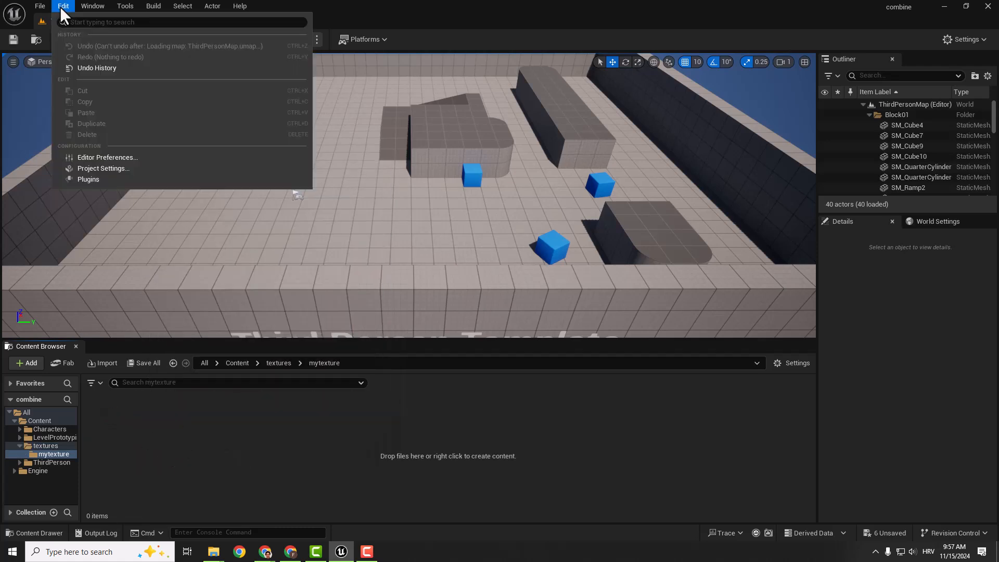
pyautogui.click(87, 179)
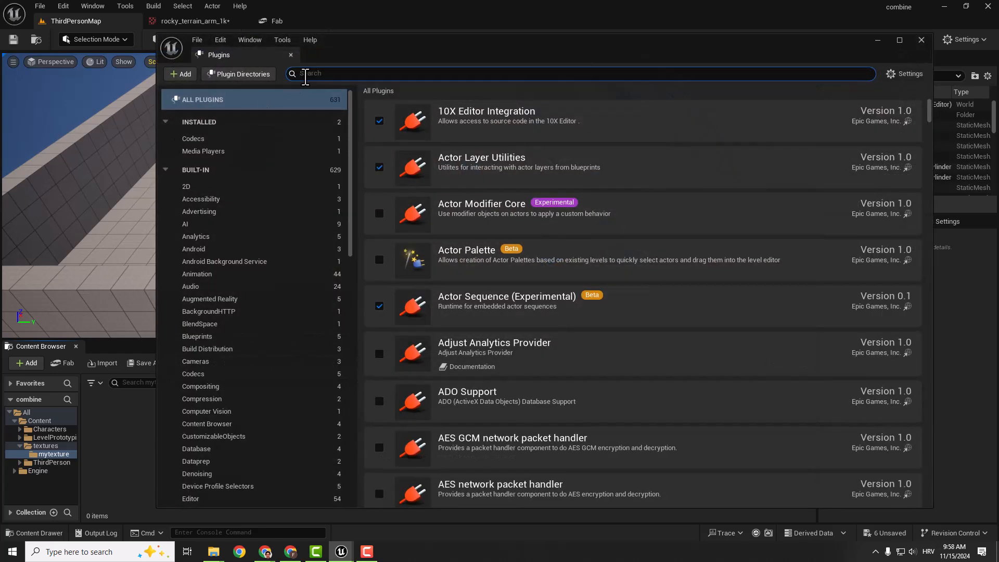
pyautogui.write('texture graph')
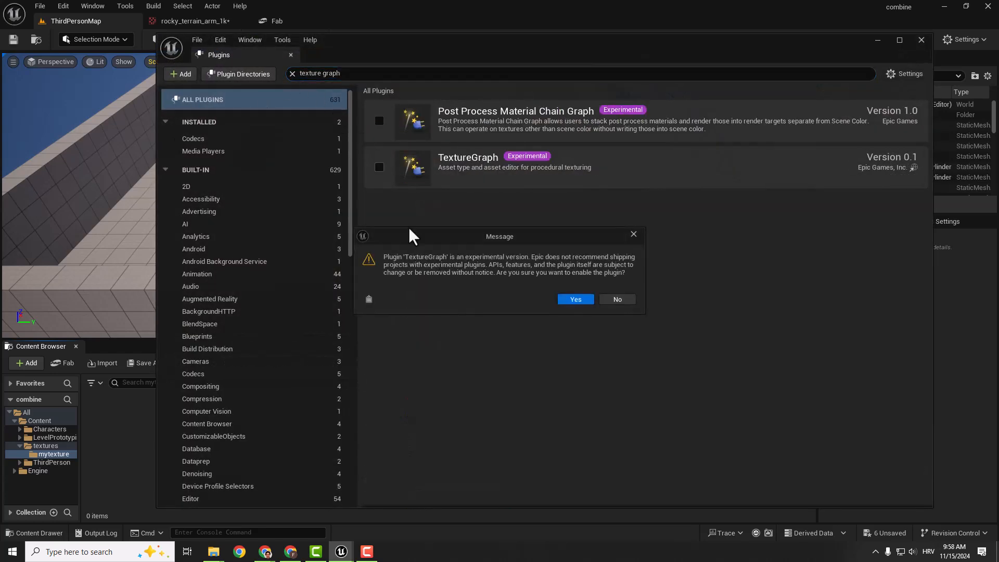
pyautogui.click(575, 299)
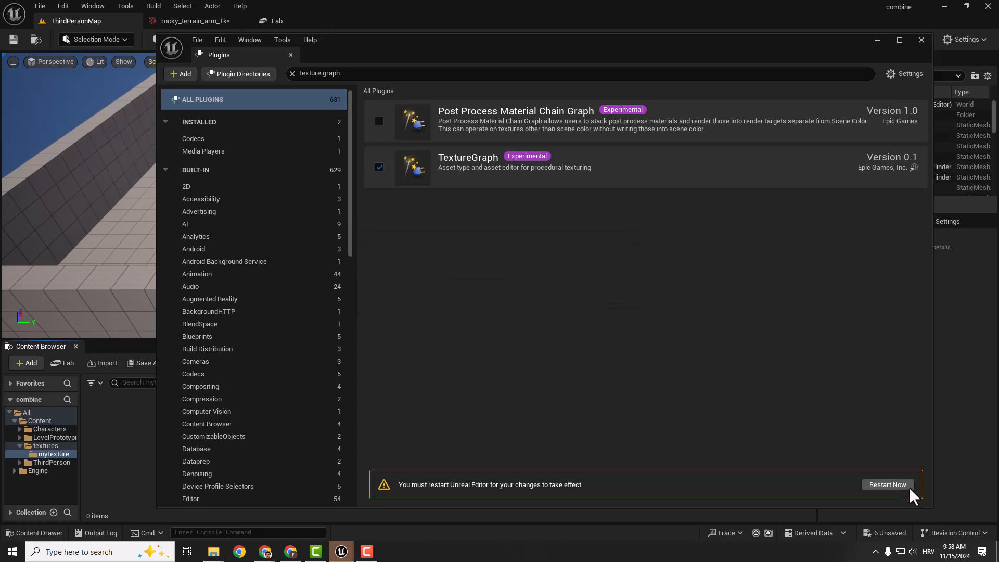
pyautogui.click(886, 483)
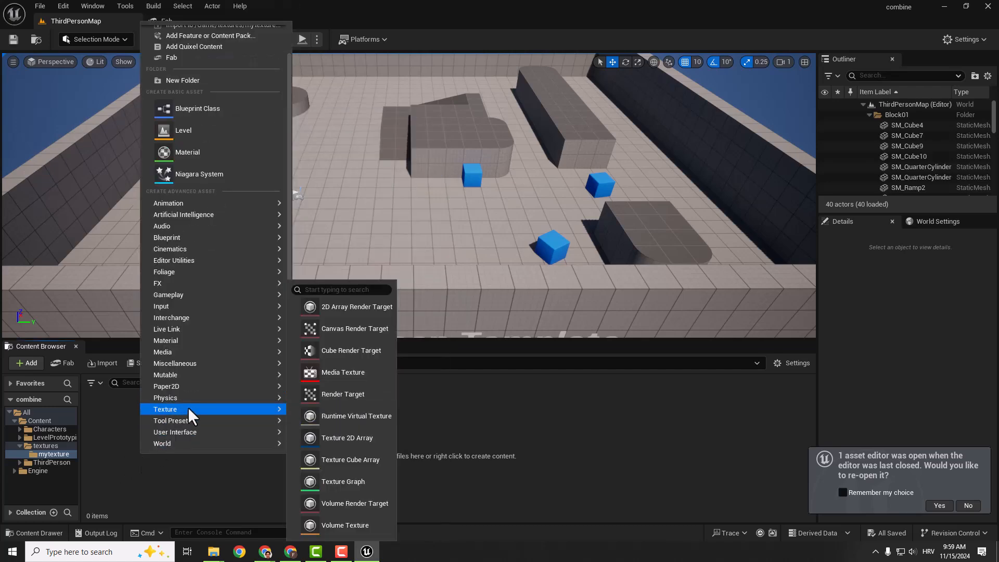
# Create a NewTextureGraph asset in mytexture and open it in the Texture Graph editor
pyautogui.click(342, 481)
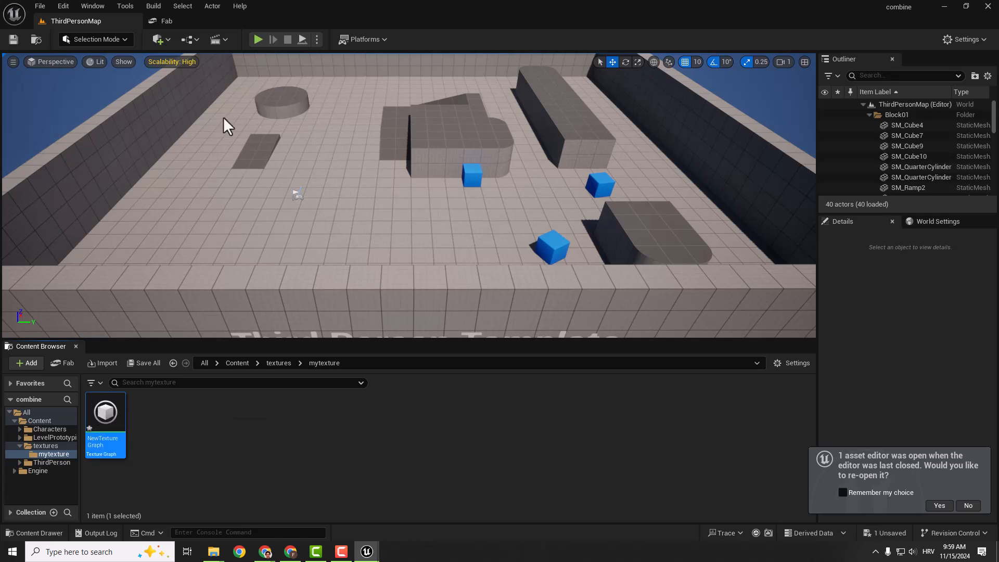
pyautogui.doubleClick(104, 411)
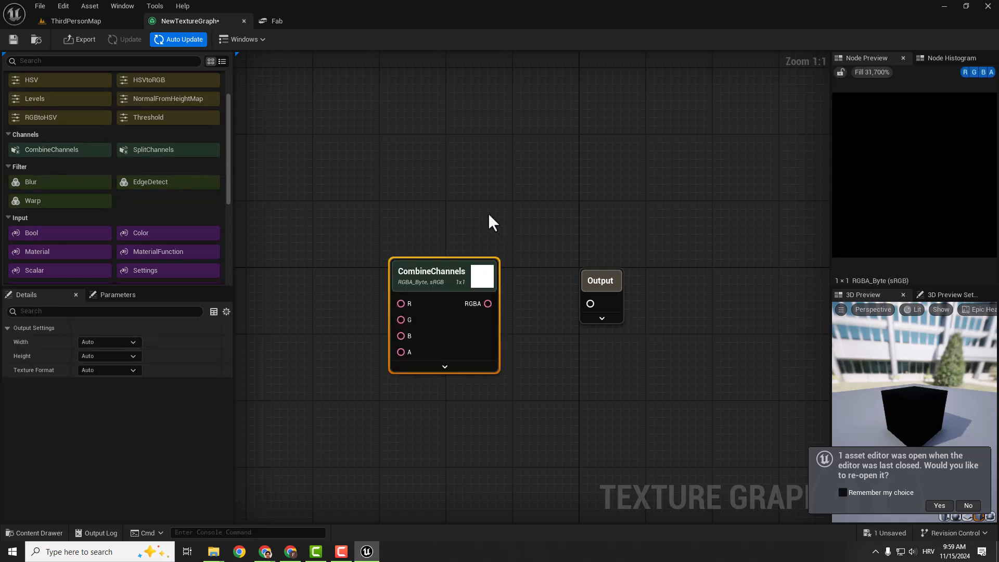
# Move CombineChannels near Output and drag the AO texture in as a graph input
pyautogui.moveTo(431, 270); pyautogui.dragTo(608, 229)
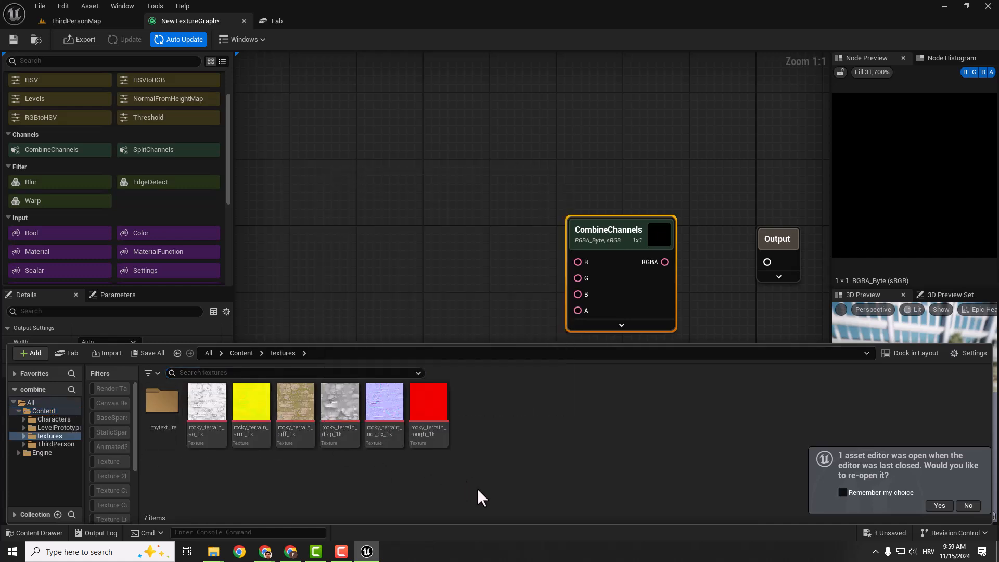
pyautogui.click(206, 403)
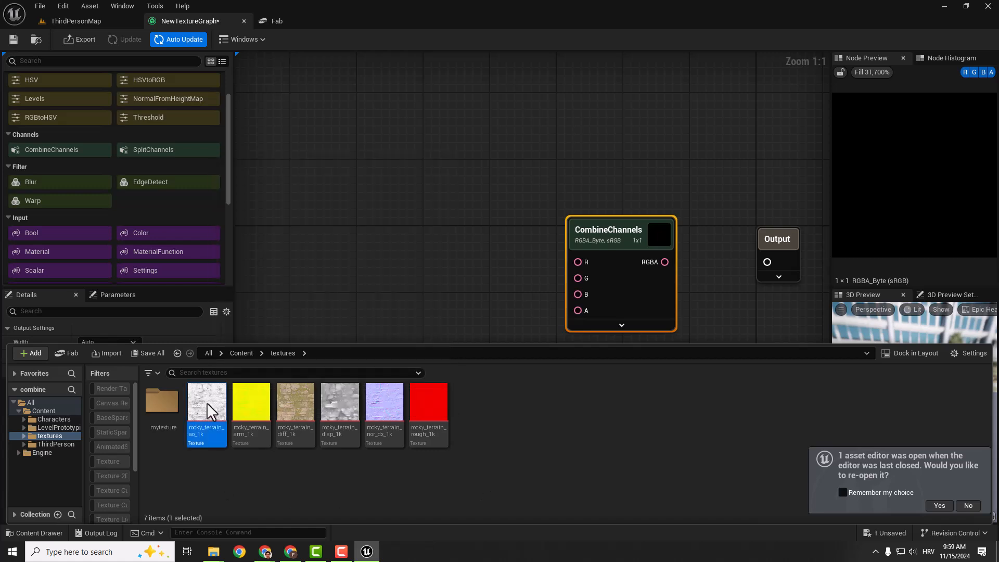
pyautogui.moveTo(206, 408); pyautogui.dragTo(444, 178)
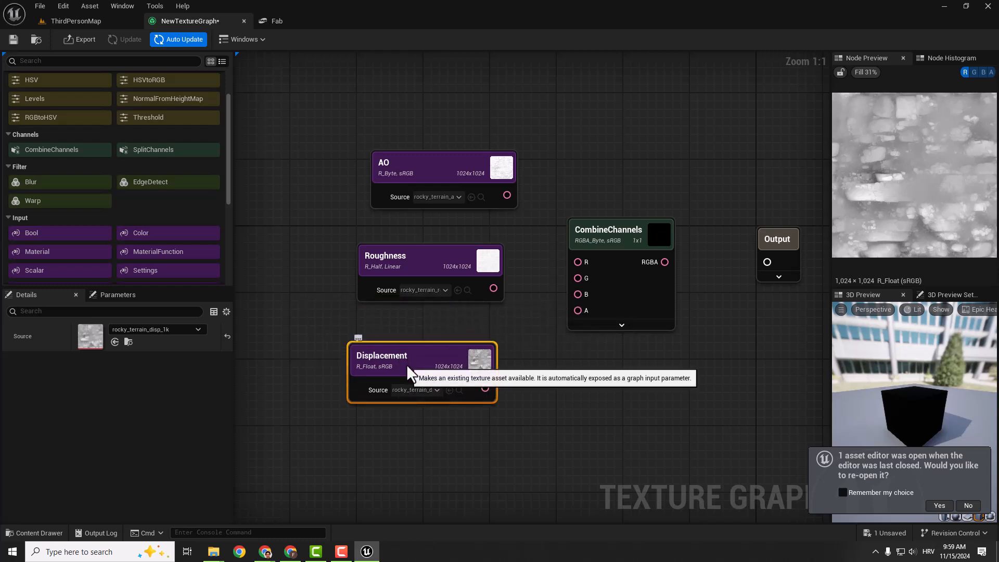
pyautogui.moveTo(505, 194)
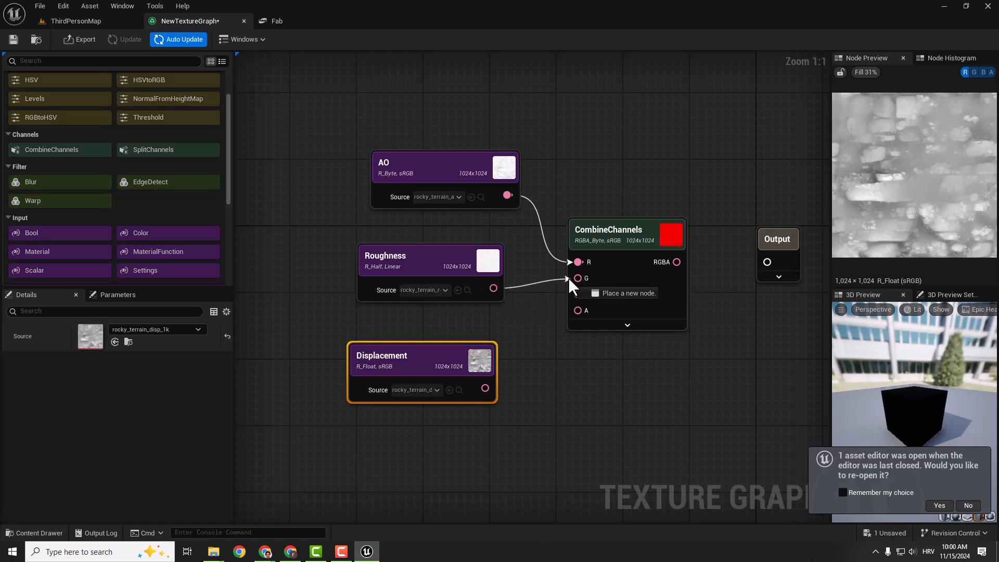
# Connect roughness to CombineChannels' green channel and export the combined texture
pyautogui.moveTo(485, 388); pyautogui.dragTo(576, 293)
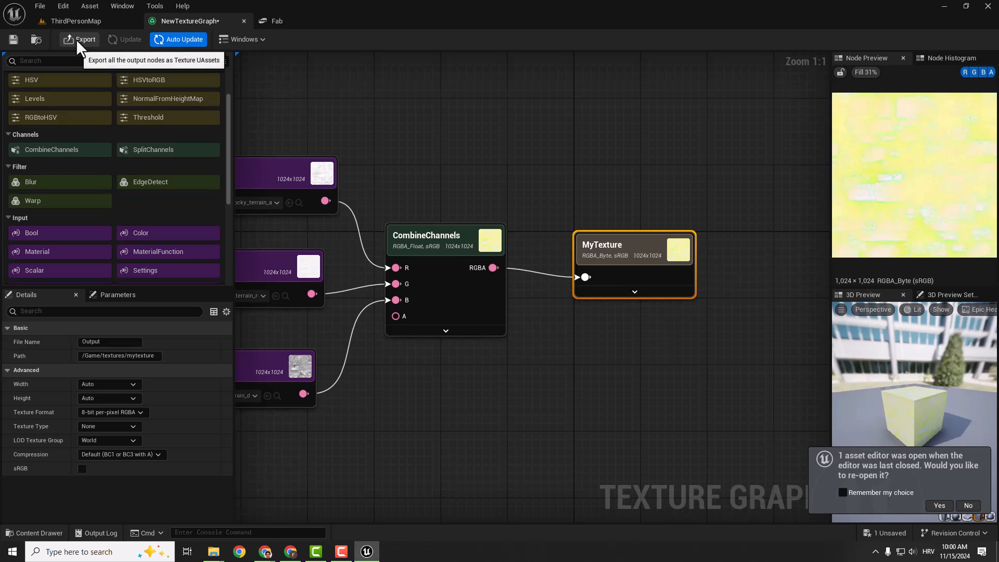
pyautogui.click(84, 39)
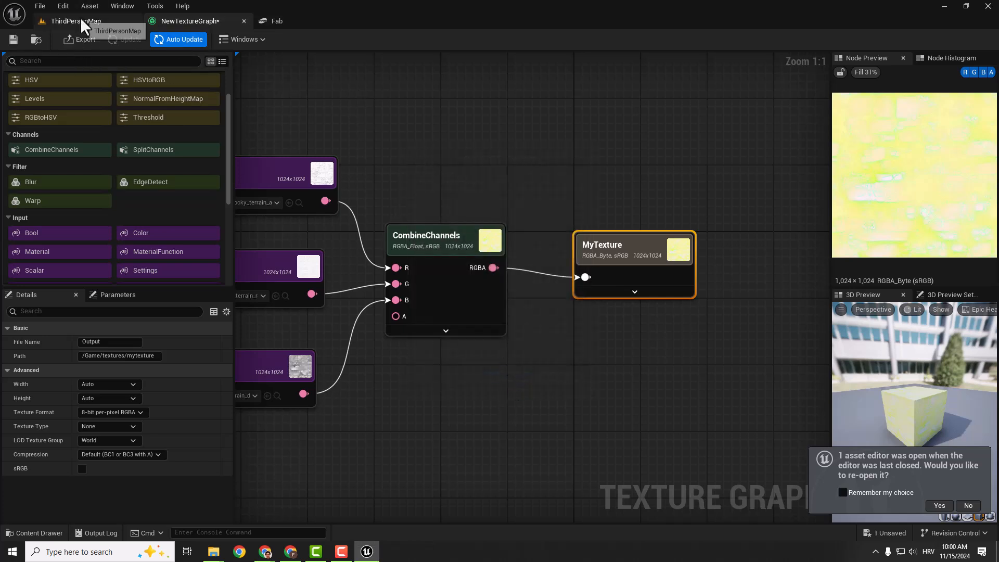
# Open the exported Output texture from the mytexture folder
pyautogui.click(75, 20)
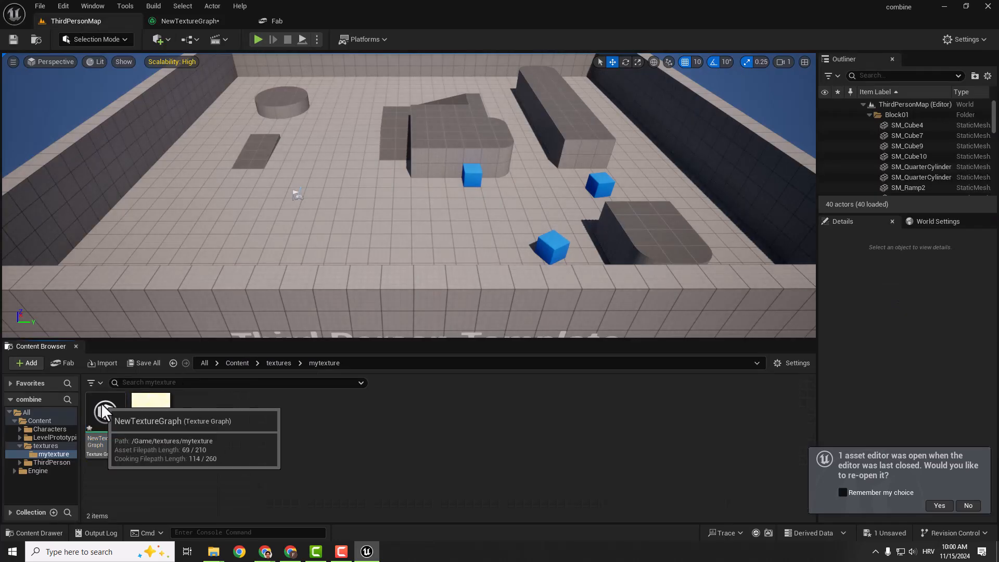
pyautogui.click(150, 411)
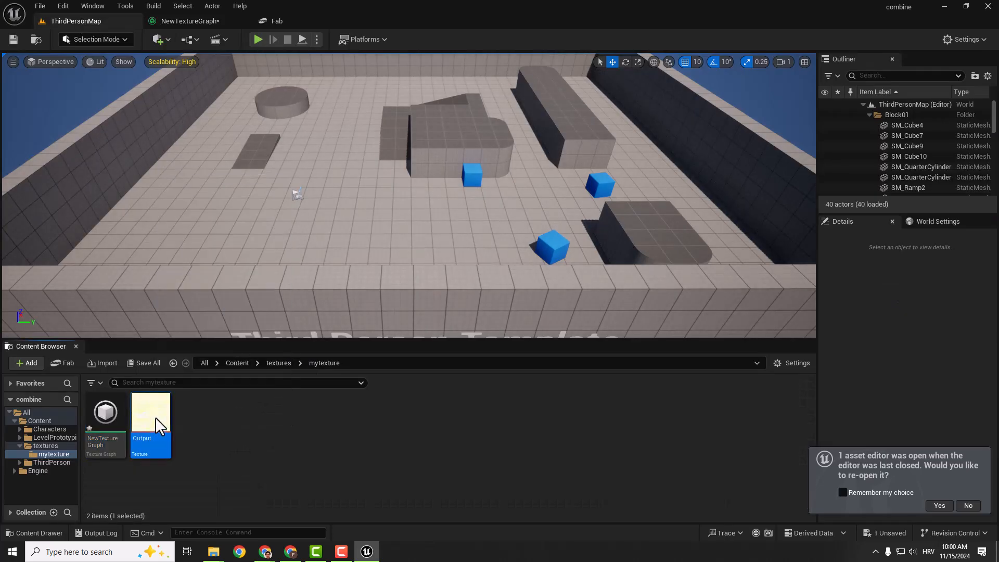
pyautogui.doubleClick(150, 413)
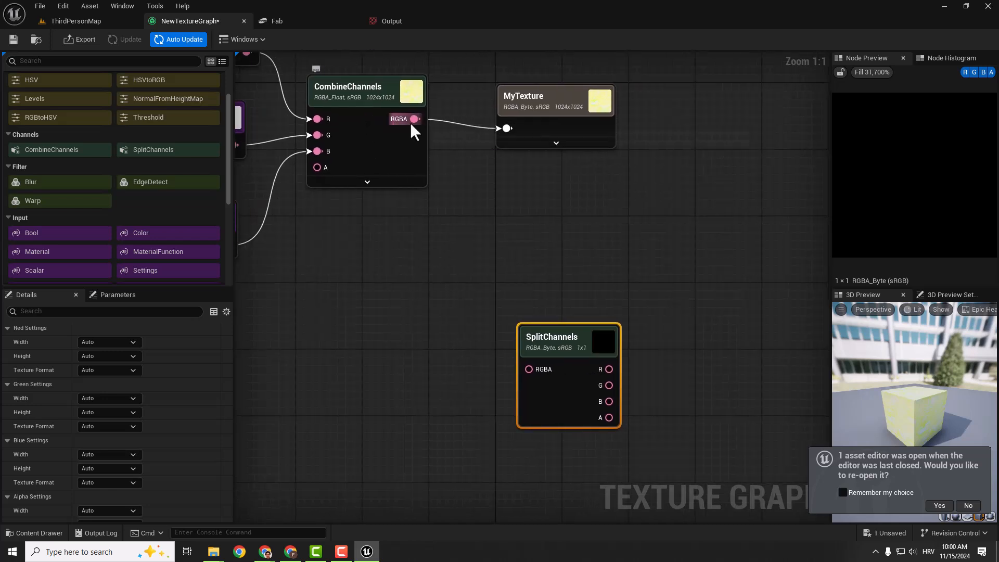
# Feed CombineChannels RGBA into SplitChannels and wire its red channel to the output
pyautogui.moveTo(418, 119); pyautogui.dragTo(528, 369)
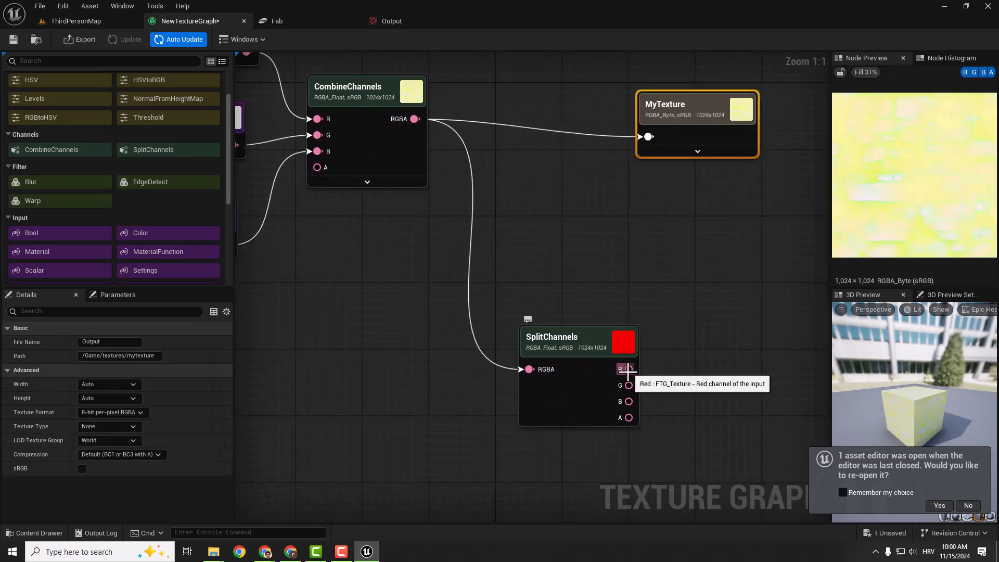
pyautogui.moveTo(627, 368); pyautogui.dragTo(647, 137)
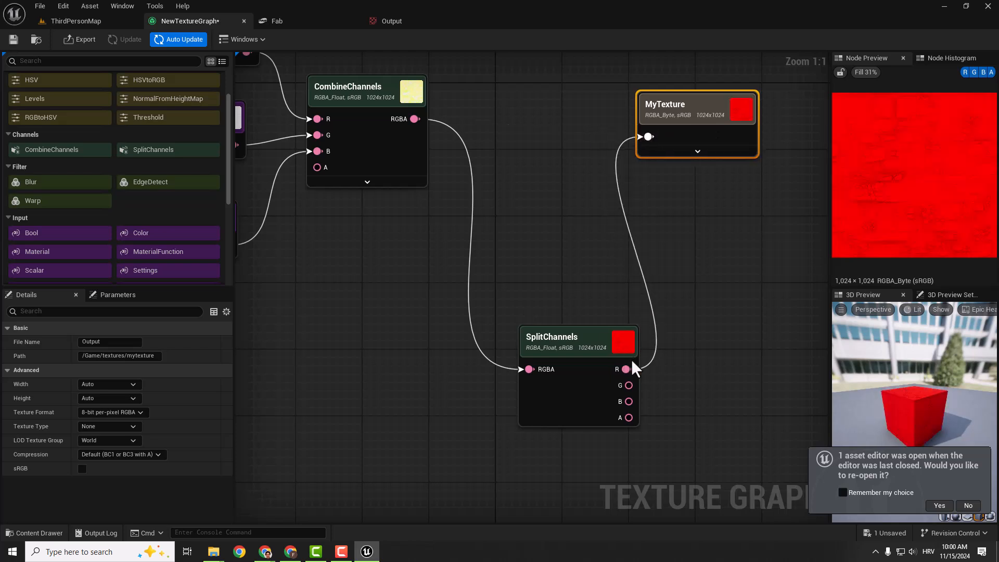
pyautogui.moveTo(691, 113)
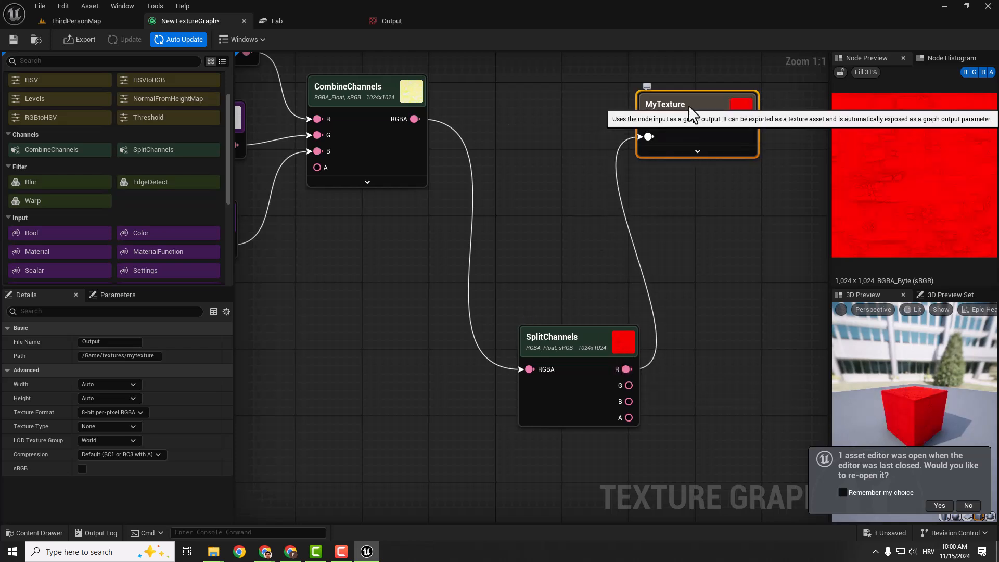
# Rename the output node AO_1 and export it
pyautogui.doubleClick(665, 104)
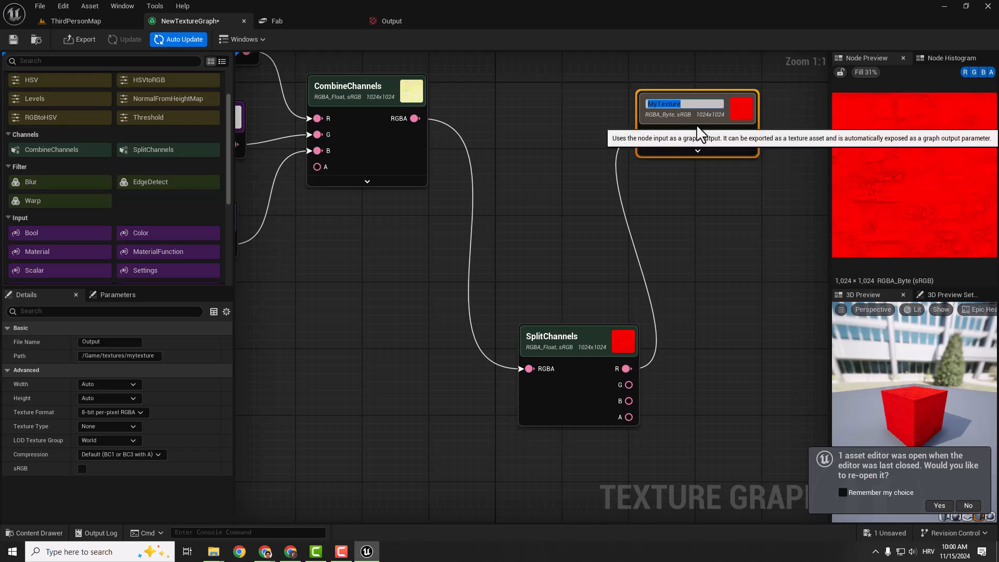
pyautogui.write('AO_1')
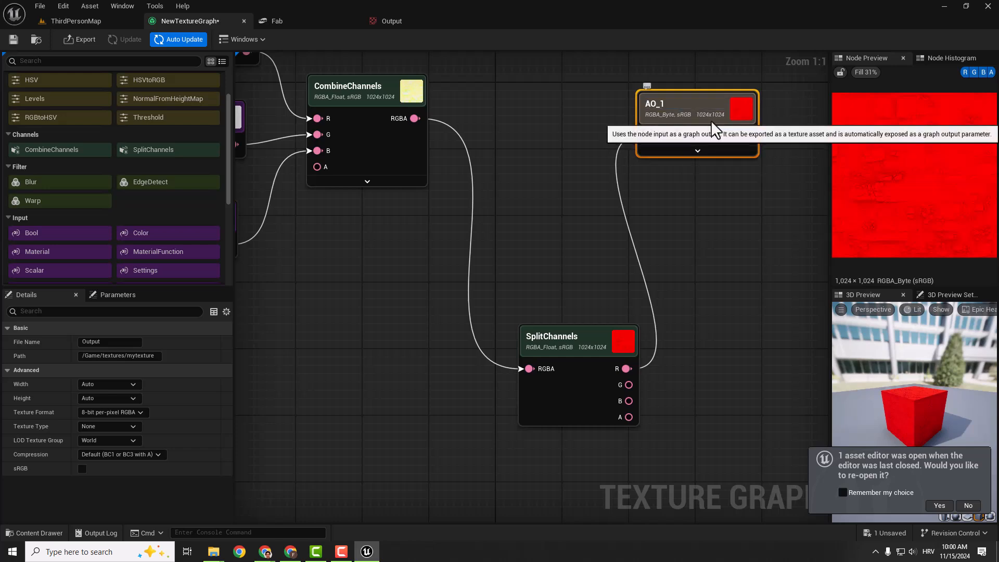
pyautogui.click(83, 39)
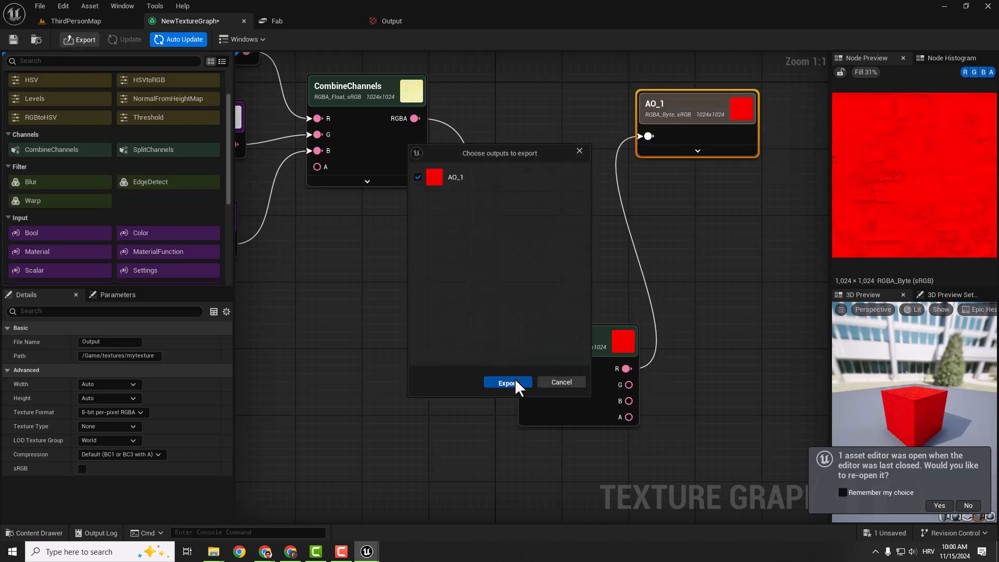
pyautogui.click(508, 382)
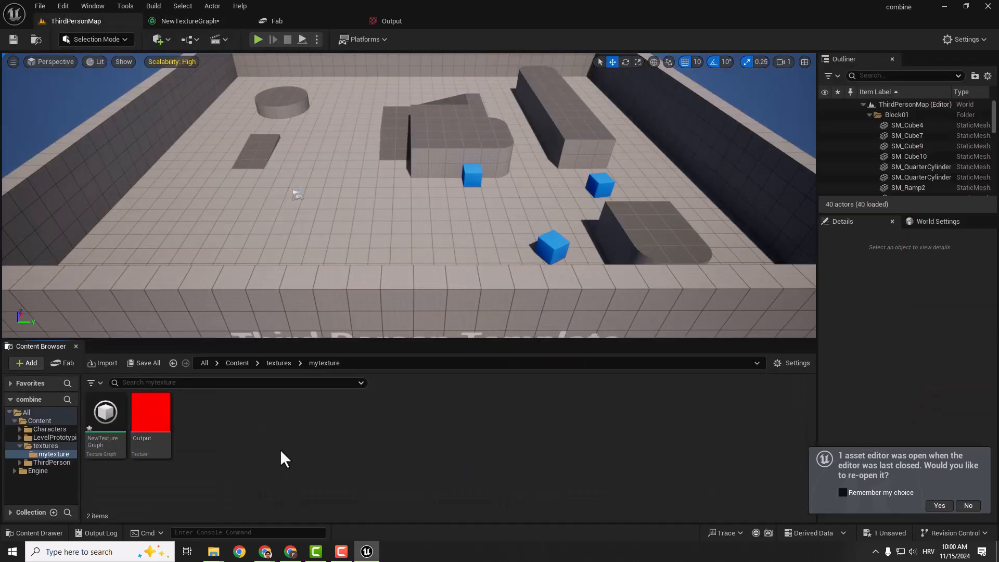
pyautogui.moveTo(188, 418)
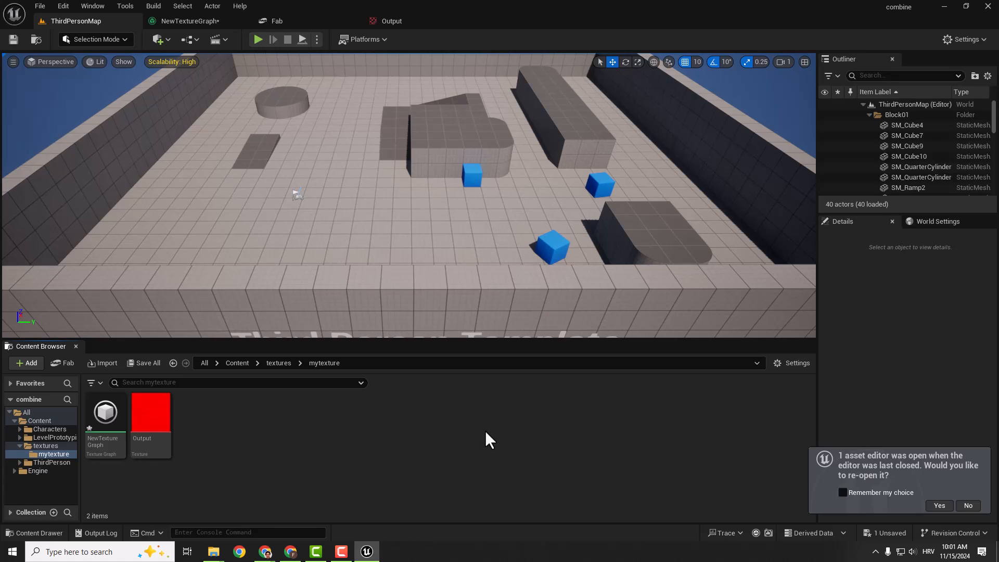
pyautogui.moveTo(488, 440)
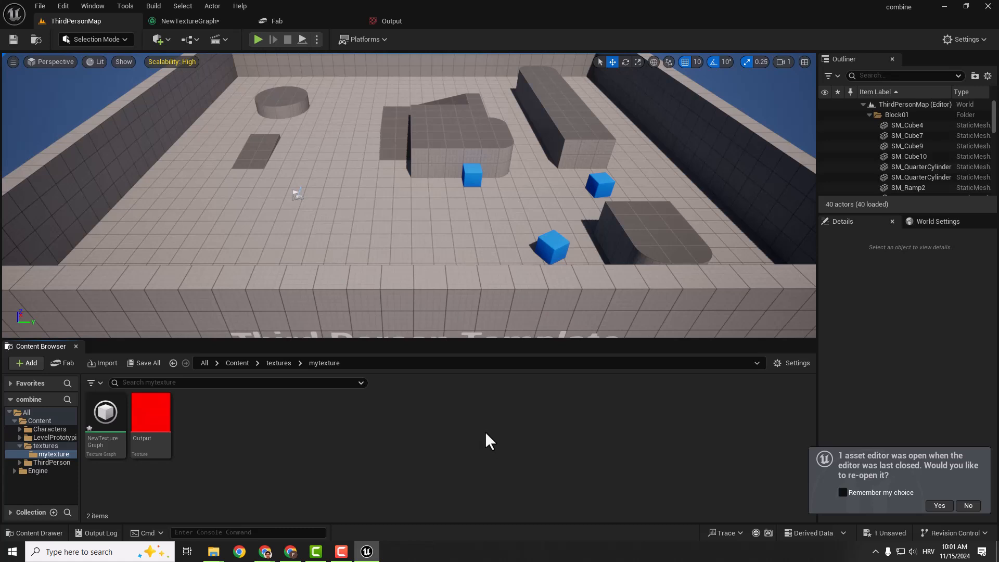
pyautogui.moveTo(544, 471)
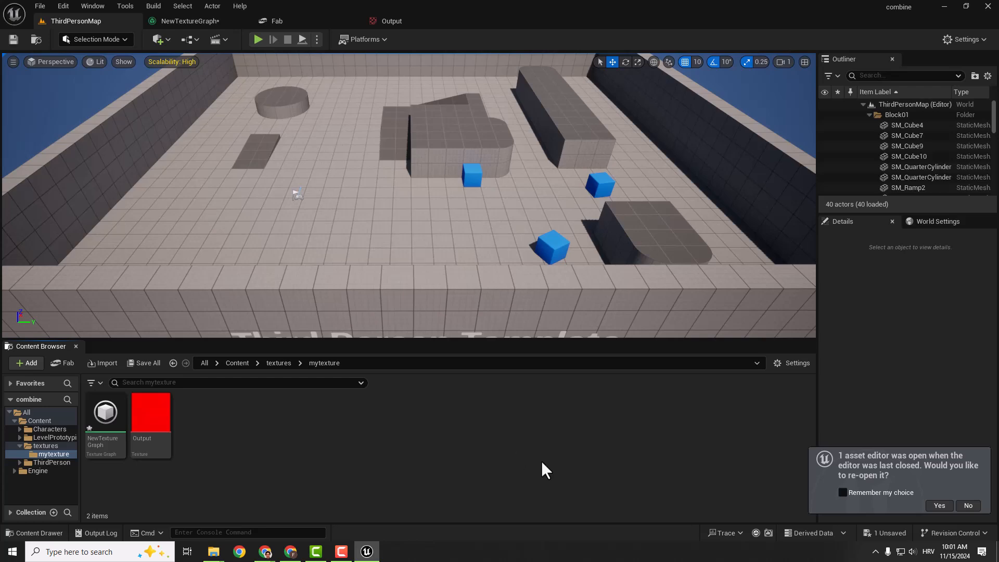